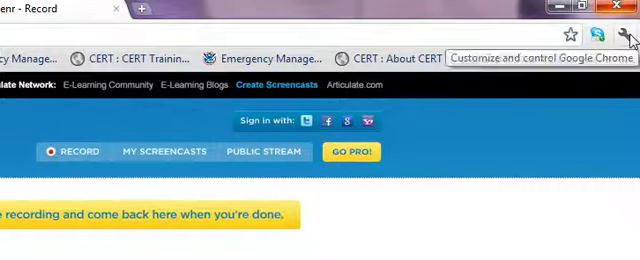
- Scroll the Screenr record page and open Chrome's wrench menu of browser commands
click(629, 33)
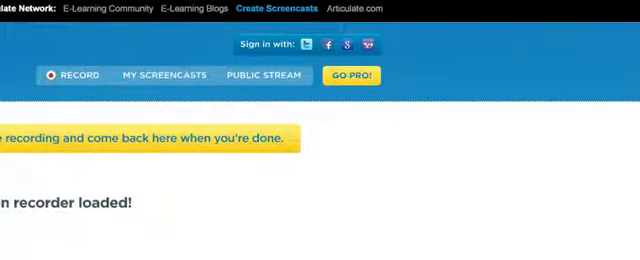
scroll(down, 3)
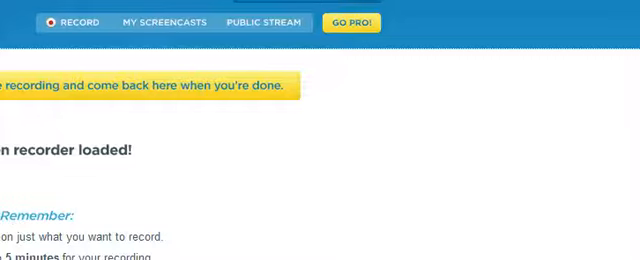
click(625, 10)
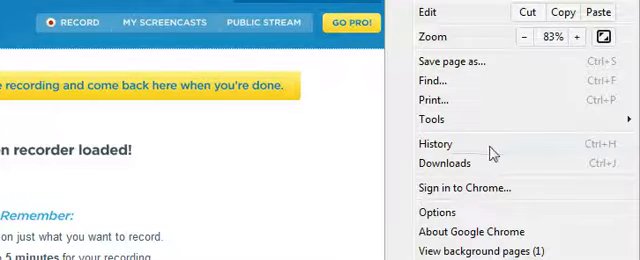
- Choose Options from the wrench menu to reach the Personal Stuff settings
click(436, 212)
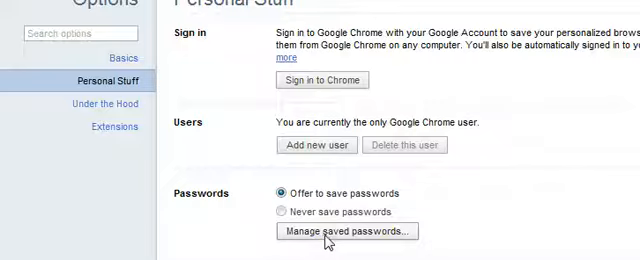
- Open Manage saved passwords and scroll the stored site list
click(345, 231)
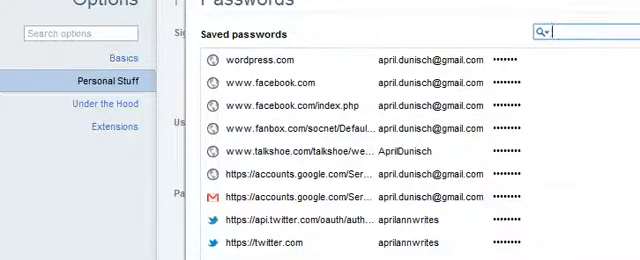
scroll(down, 3)
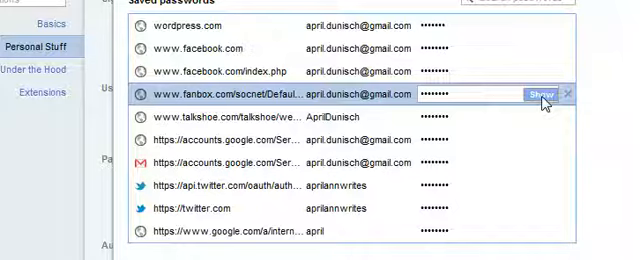
mouse_move(507, 139)
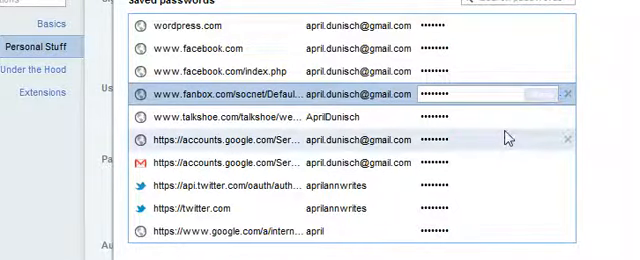